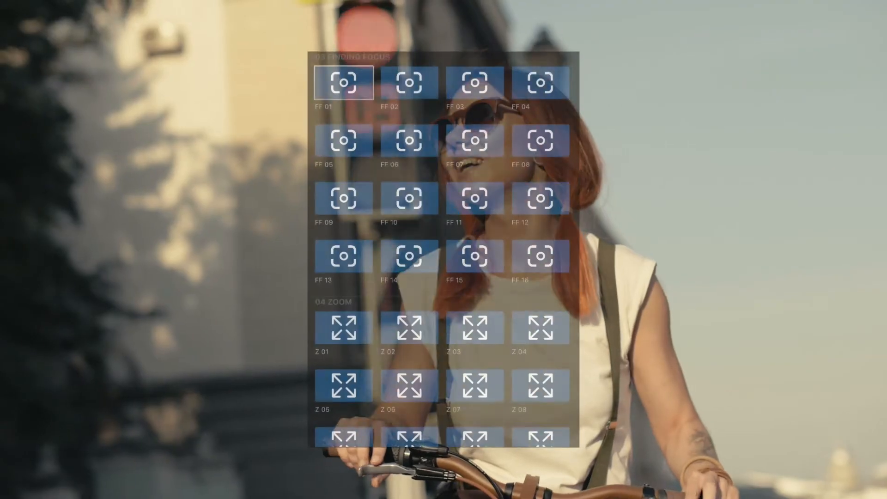
# Add the Custom Zoom 01 title from 02 Auto Tracking above the selfie clip.
pyautogui.scroll(-3)
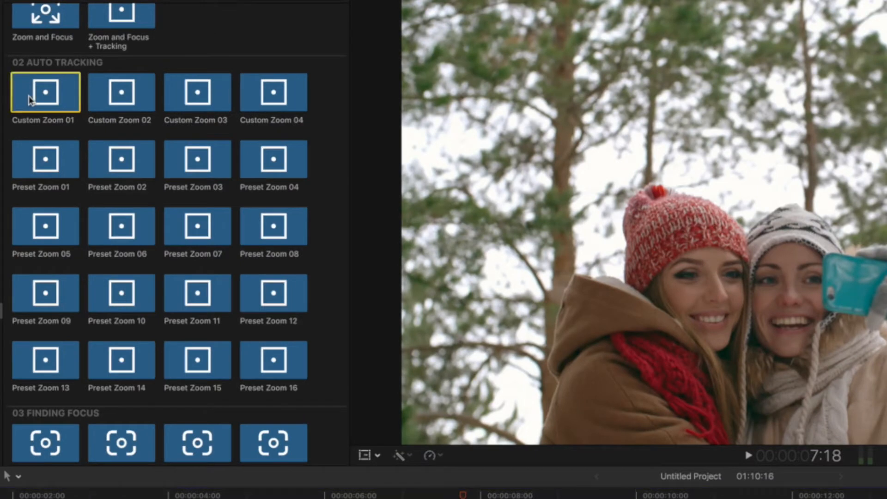
pyautogui.doubleClick(43, 92)
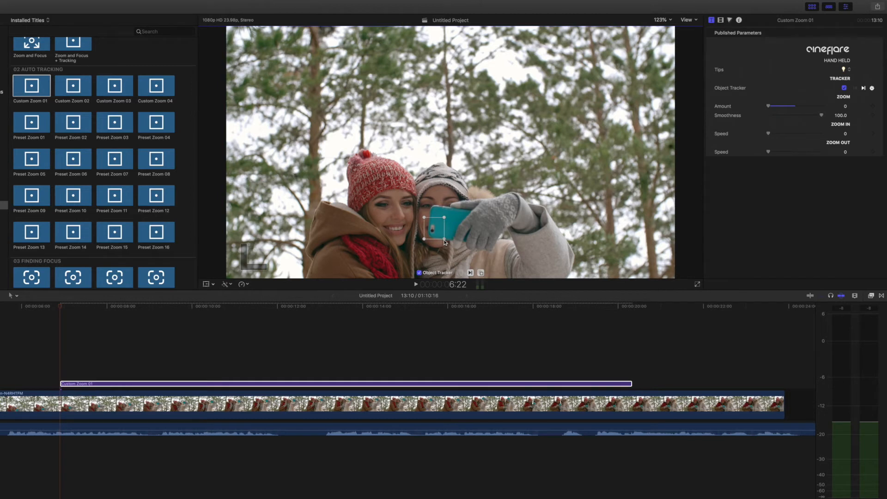
# Start the object tracker analysis so the zoom follows the phone.
pyautogui.click(863, 89)
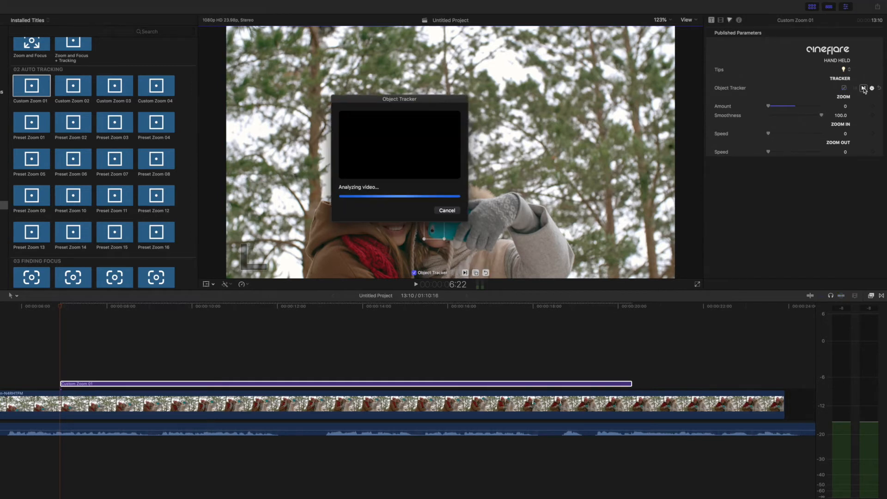